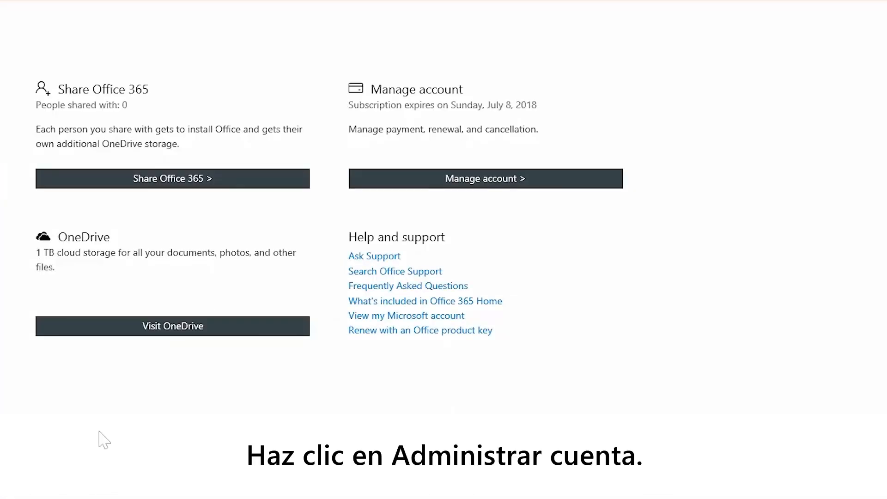
Step: Navigate from payment and subscriptions to the Share Office 365 page for the Home subscription
left_click(484, 178)
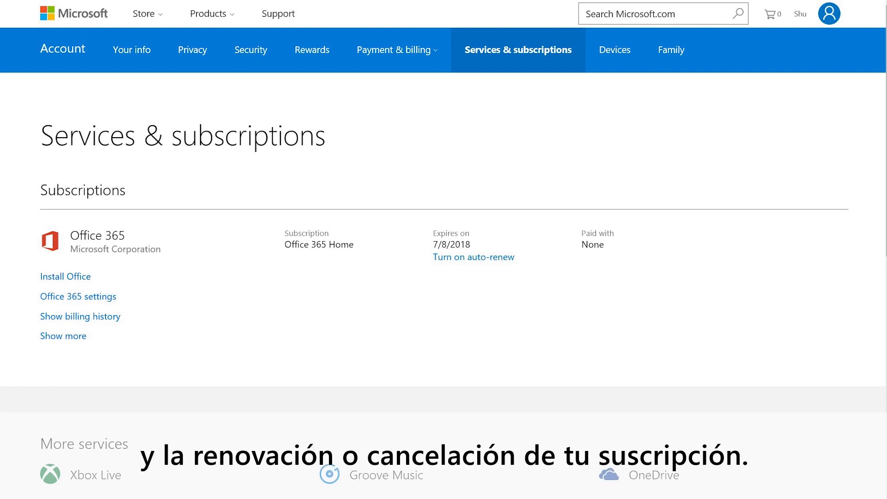
left_click(77, 297)
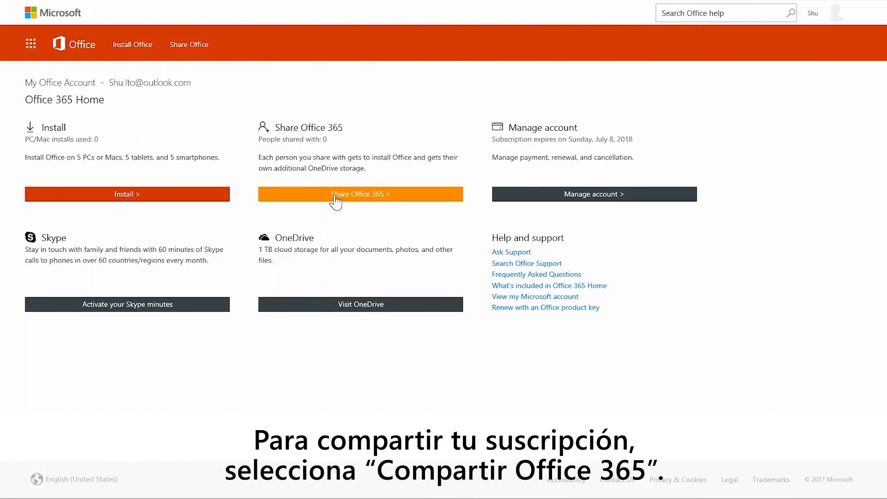
left_click(359, 194)
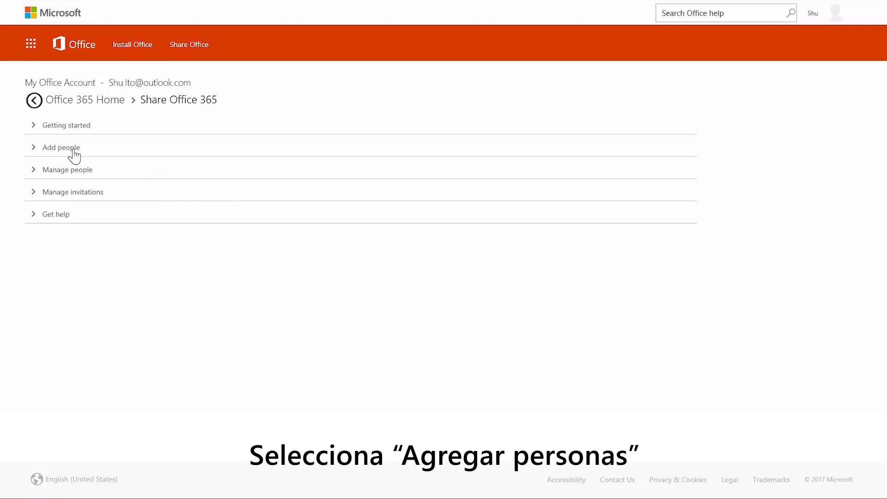
left_click(61, 147)
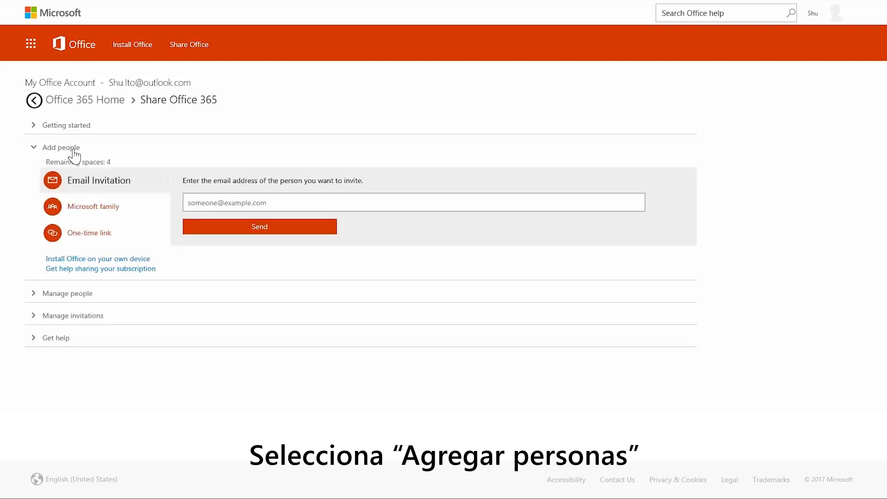
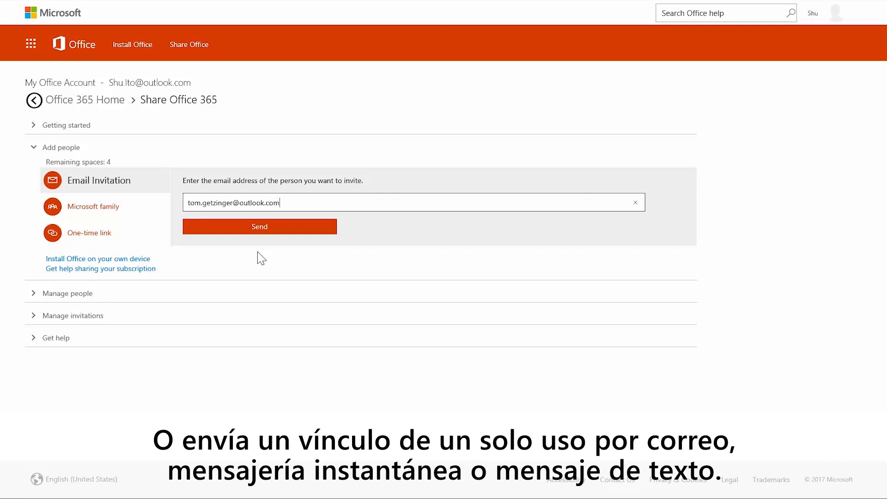
left_click(259, 226)
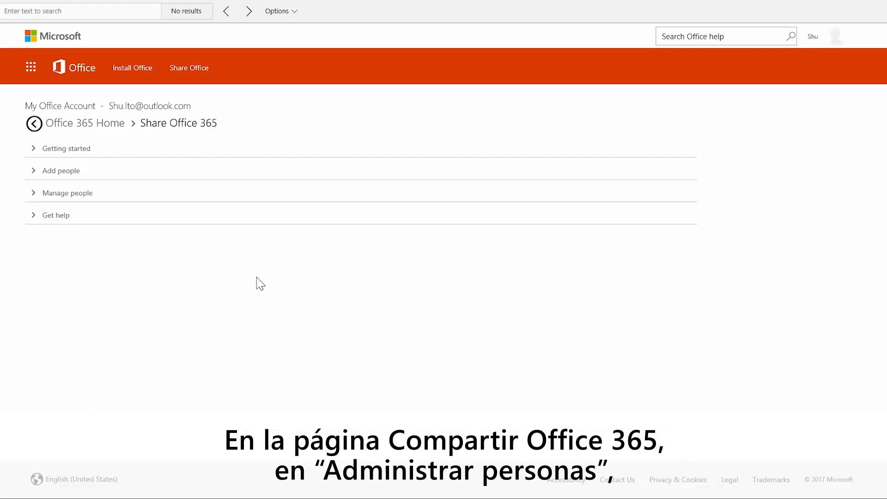
mouse_move(172, 262)
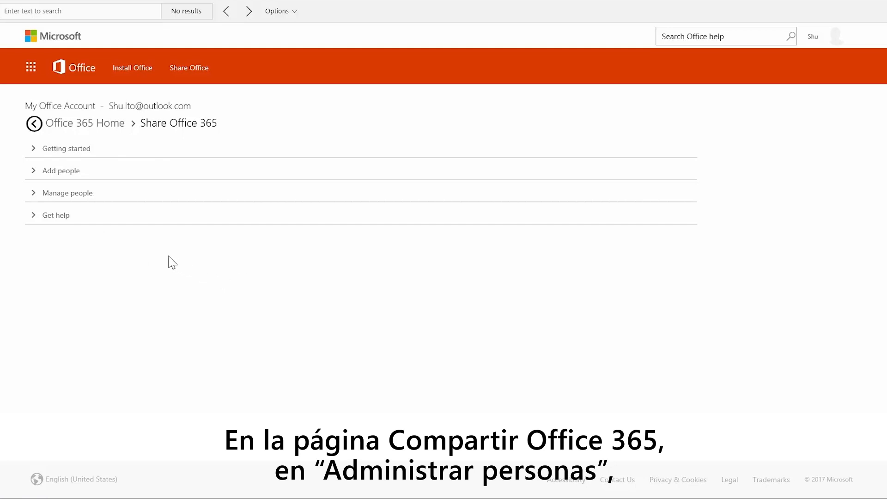
mouse_move(82, 202)
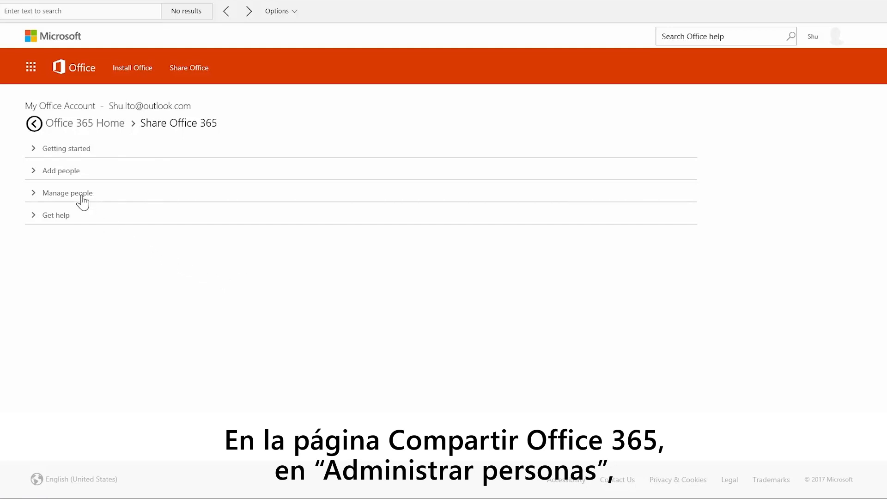
Step: Under Manage people, view the first sharer's installs and start deactivating the LENOVO-PC install
left_click(66, 192)
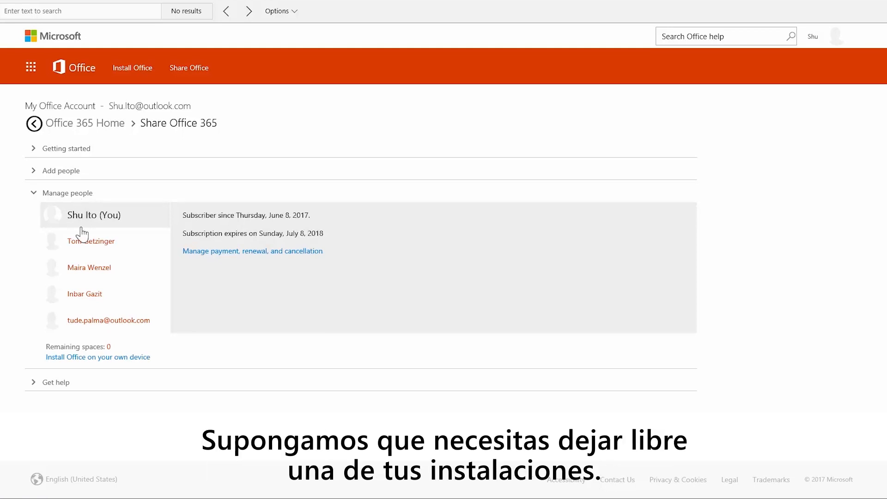
left_click(91, 240)
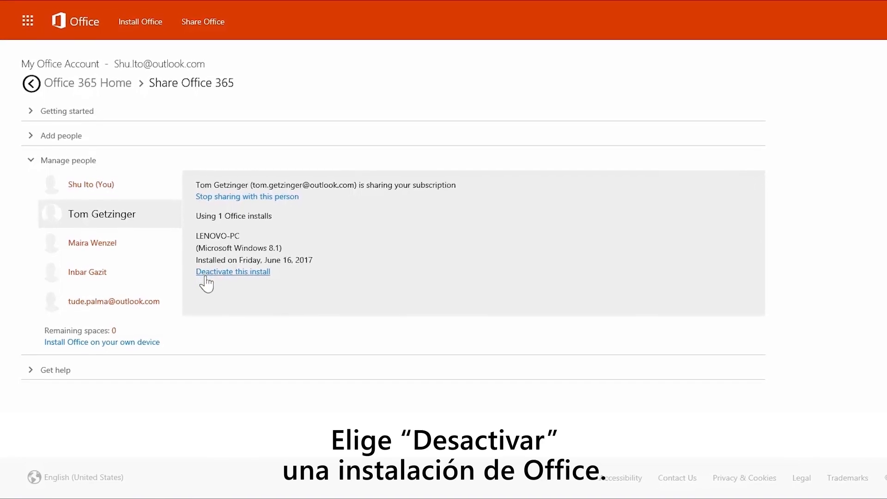
left_click(232, 272)
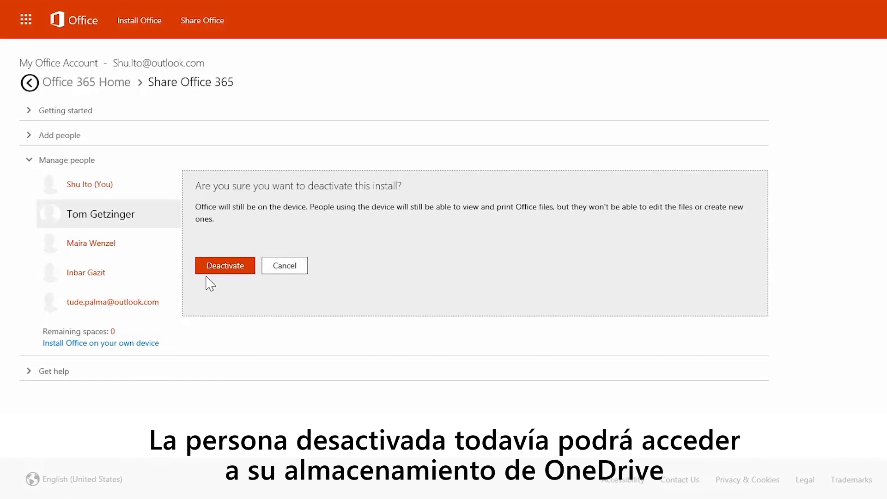
mouse_move(224, 265)
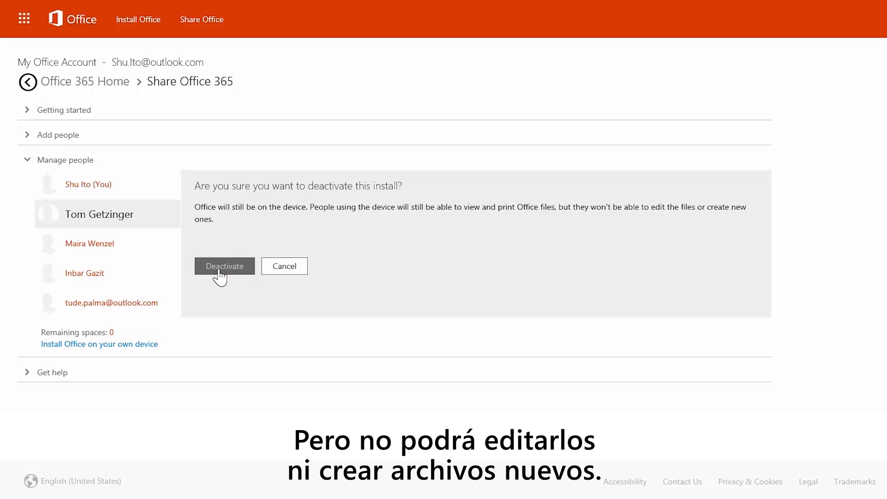
Step: Confirm deactivating the LENOVO-PC install and go back to the shared people list
left_click(224, 266)
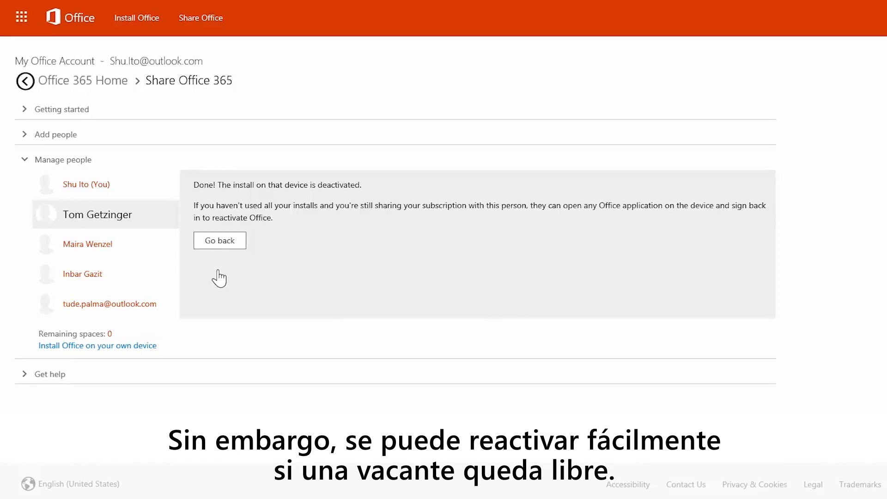
left_click(220, 240)
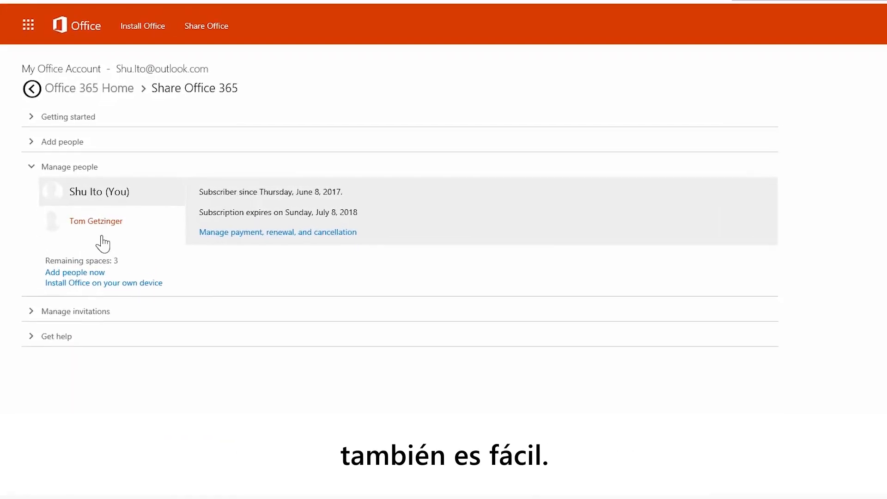
Step: Stop sharing with that person, confirm it, and review pending invitations under Manage invitations
left_click(104, 222)
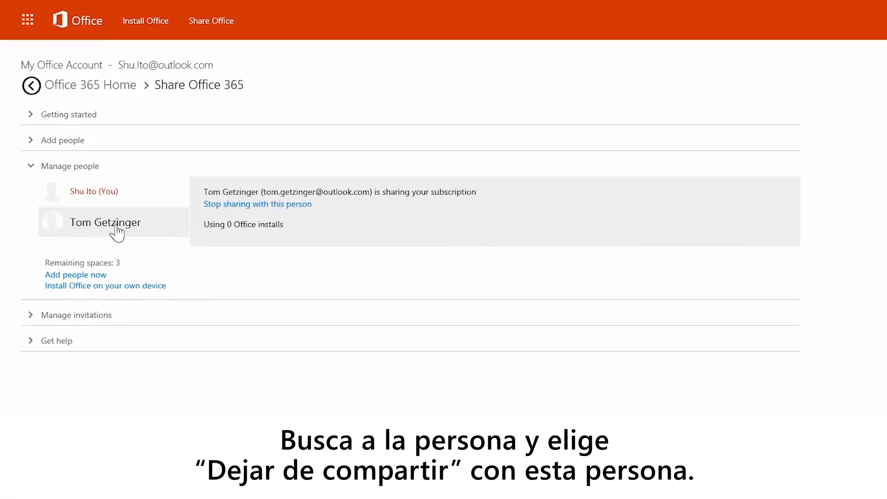
left_click(257, 203)
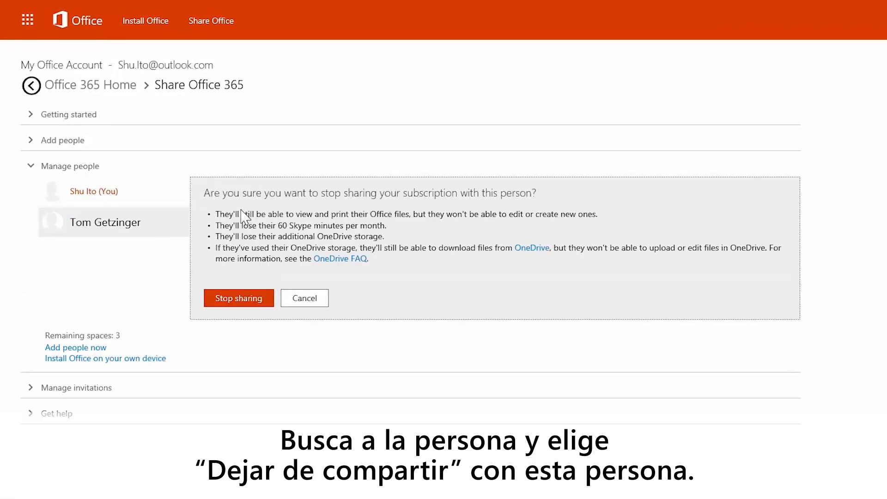
left_click(238, 299)
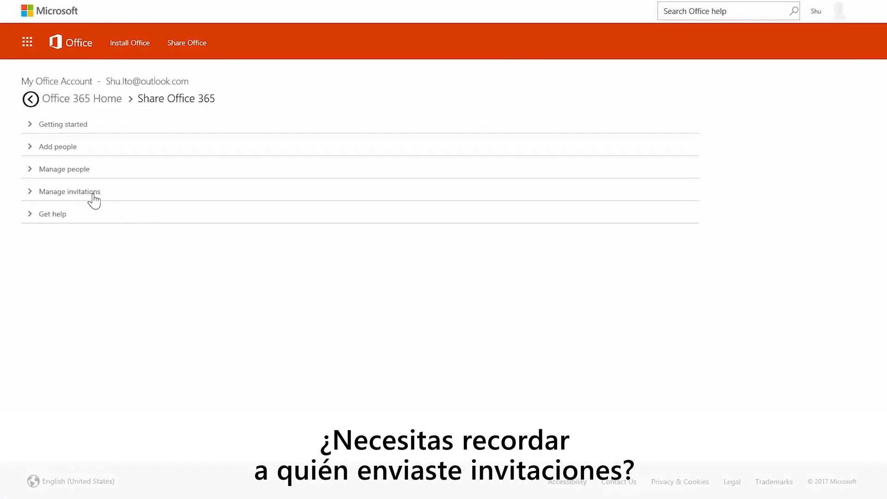
left_click(70, 191)
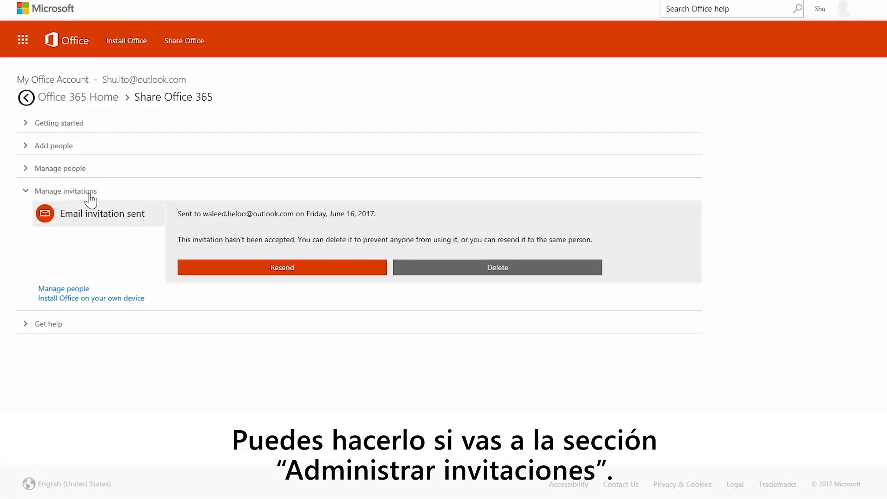